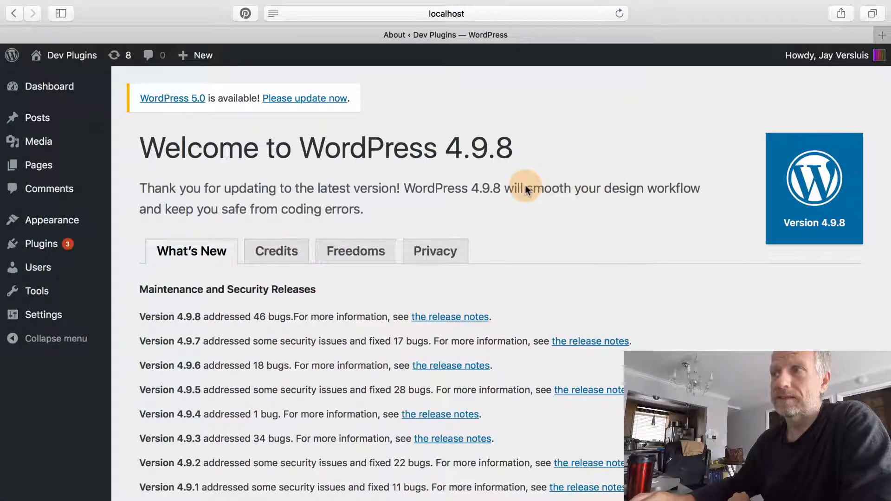
pyautogui.moveTo(568, 222)
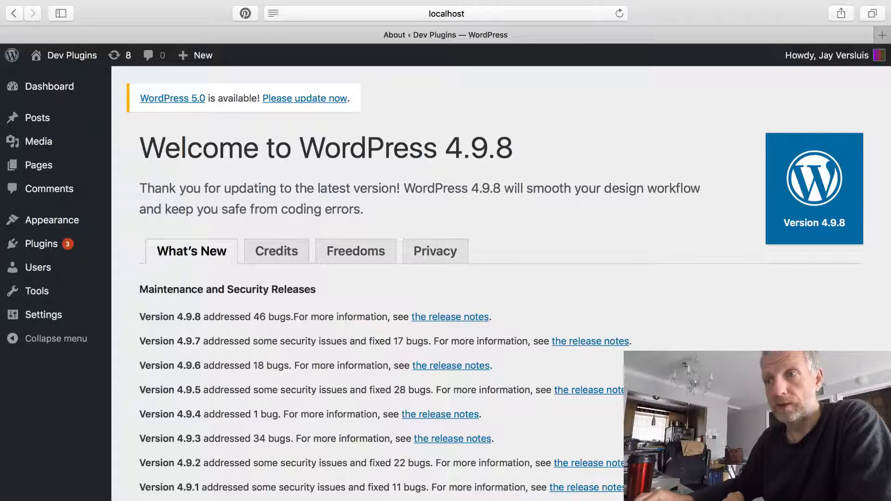
# Open Dashboard > Updates from the admin bar to view the WordPress 5.0 and plugin updates
pyautogui.scroll(-3)
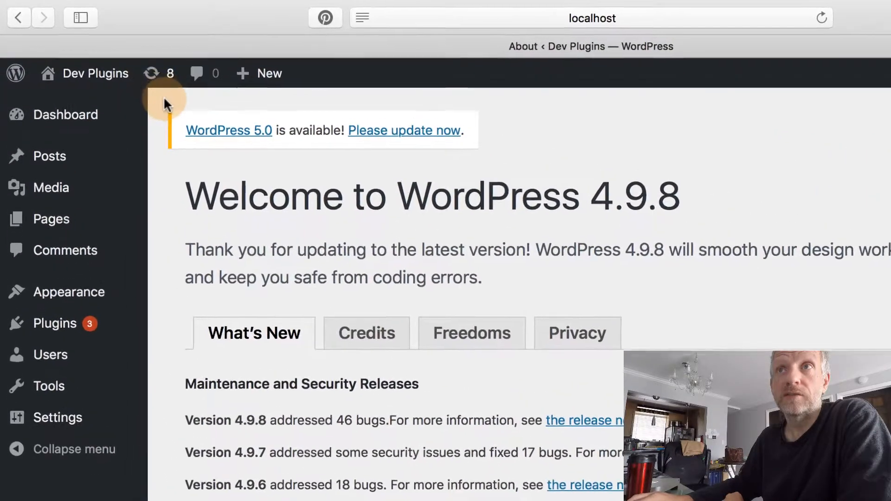
pyautogui.click(820, 18)
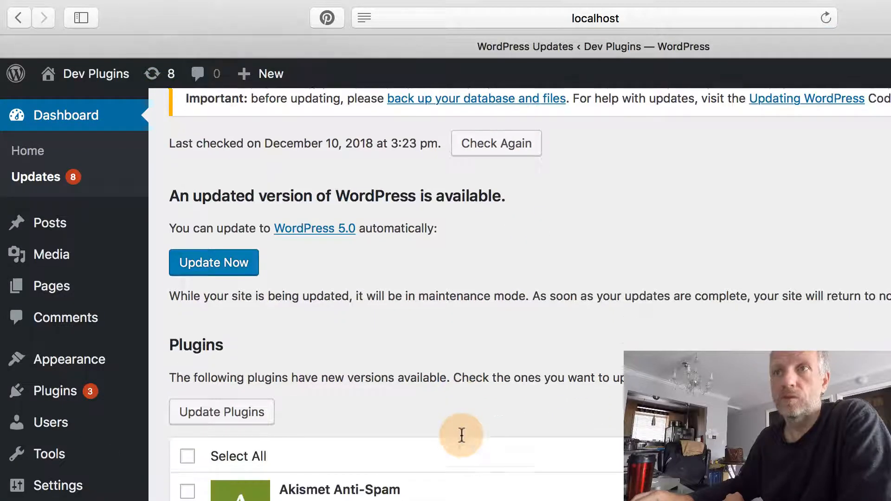
pyautogui.scroll(3)
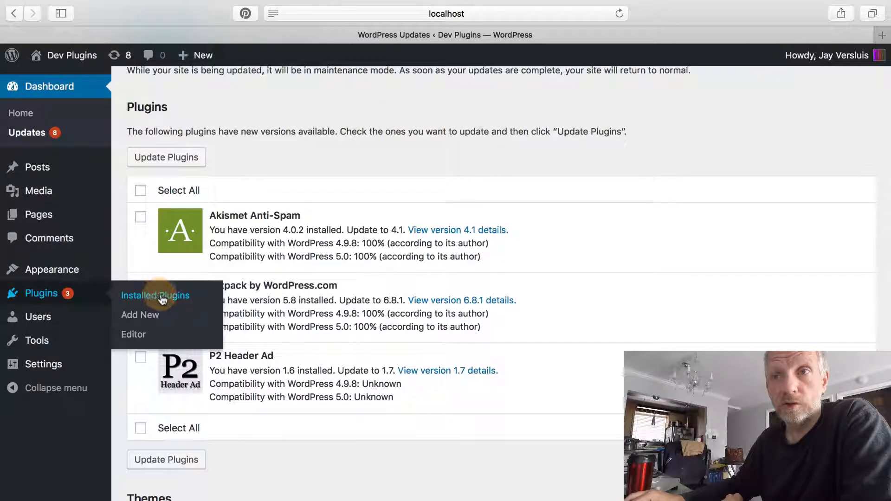
# Activate the Zen Dash plugin from the Installed Plugins list
pyautogui.click(155, 296)
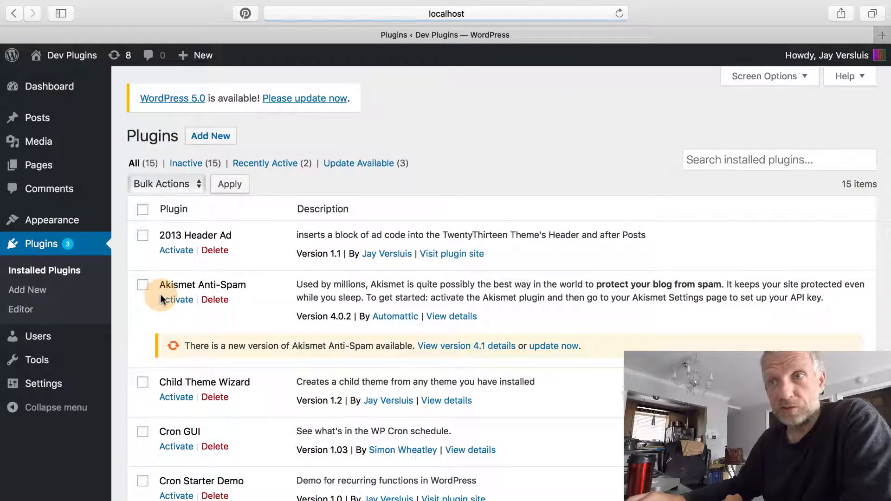
pyautogui.moveTo(588, 172)
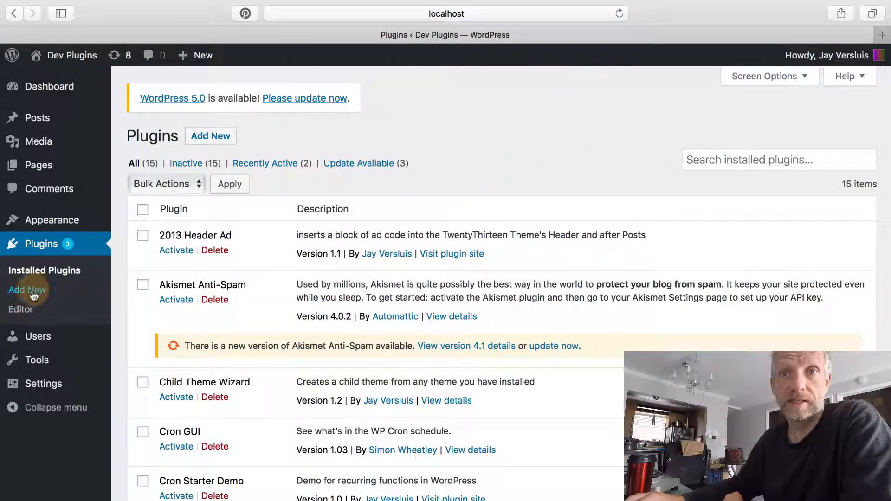
pyautogui.moveTo(331, 274)
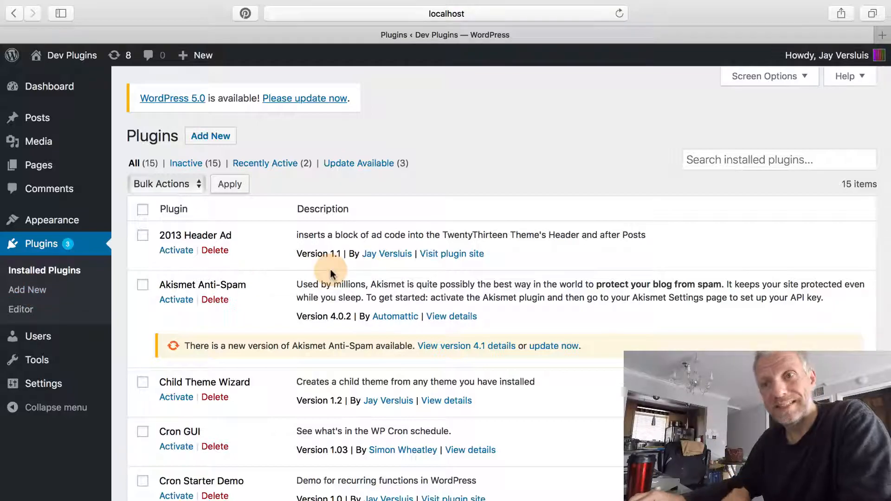
pyautogui.scroll(-3)
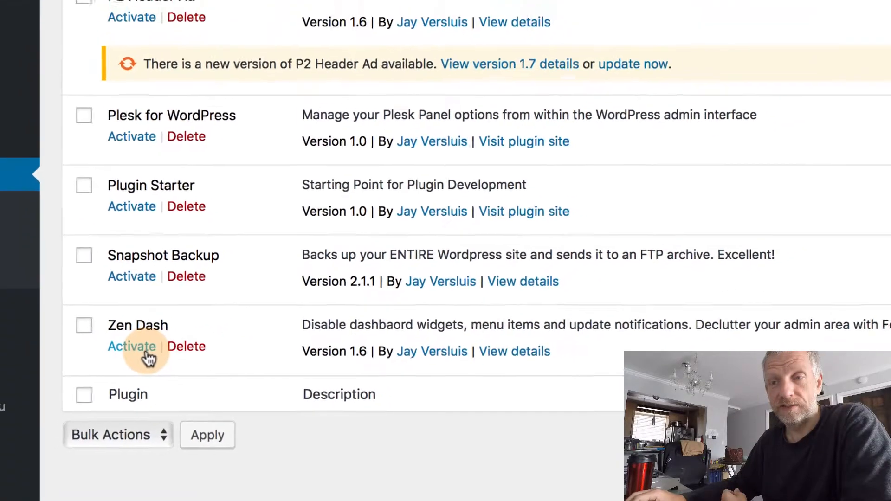
pyautogui.click(132, 346)
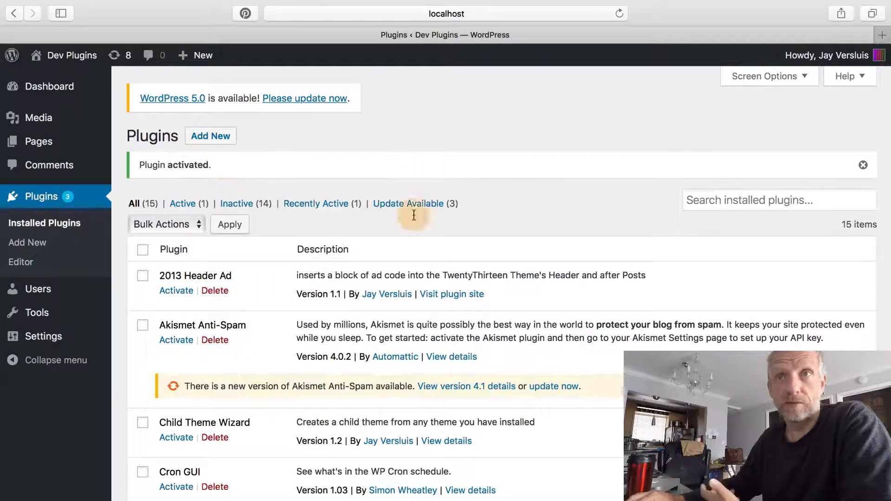
pyautogui.moveTo(465, 156)
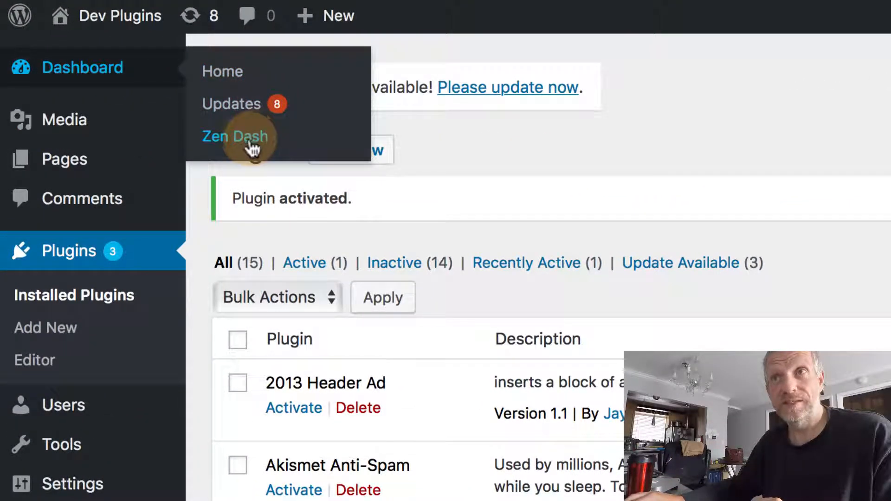
# Open Zen Dash options, toggle the Activity widget on and off, then view Menu Items
pyautogui.click(235, 137)
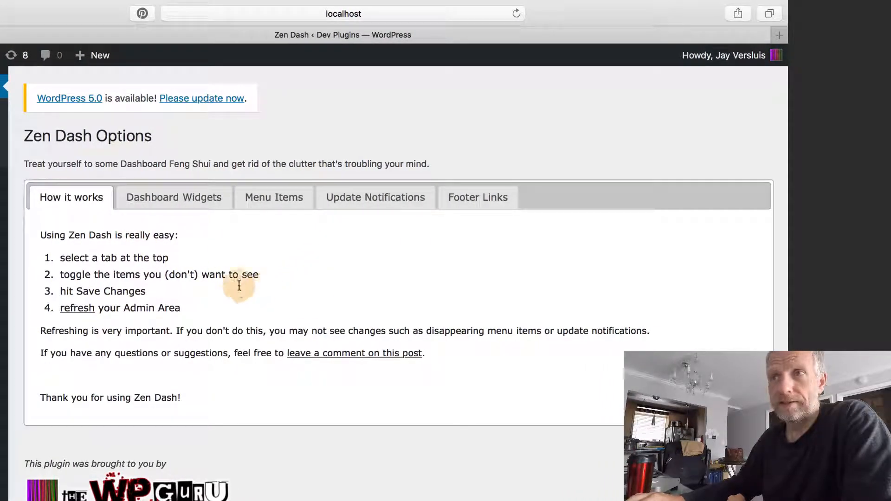
pyautogui.click(173, 197)
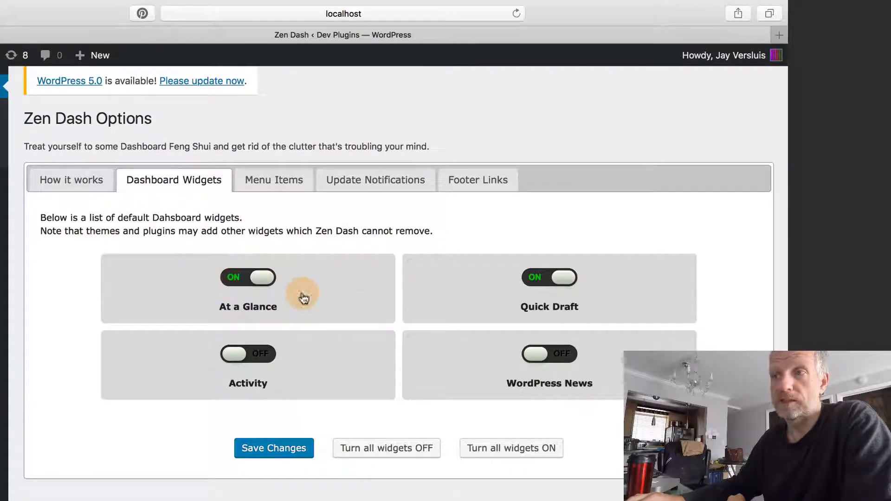
pyautogui.click(248, 354)
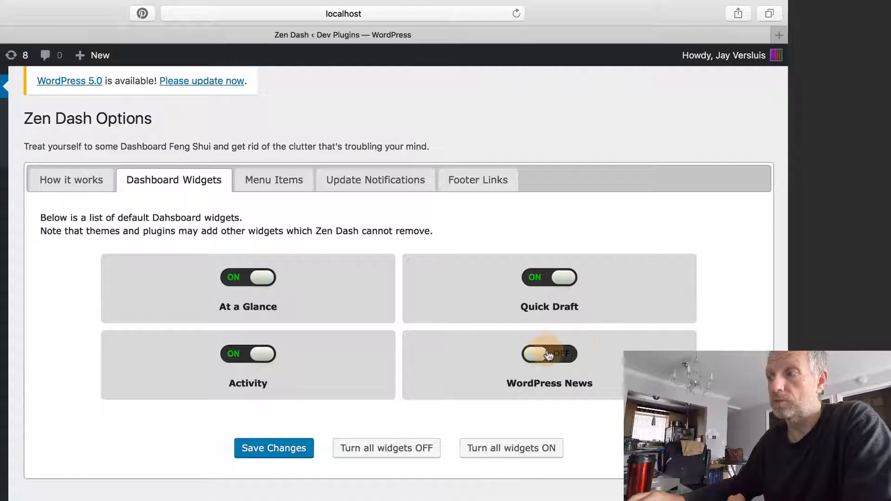
pyautogui.click(549, 353)
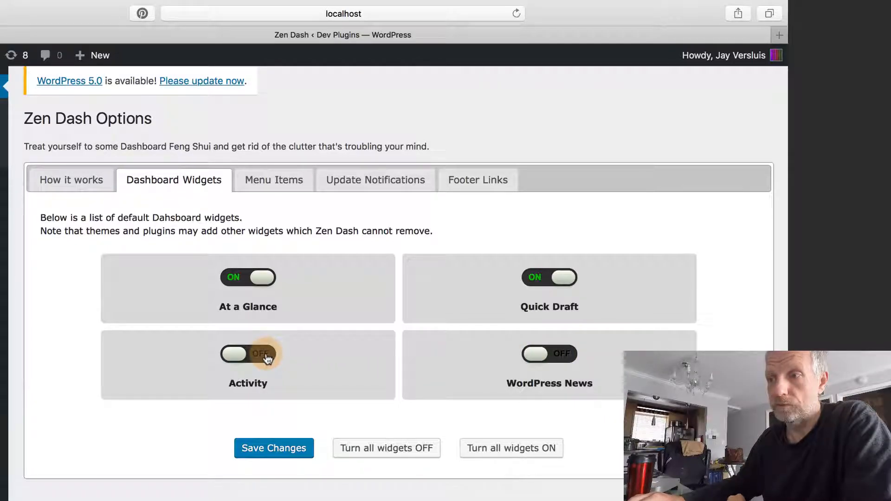
pyautogui.click(273, 180)
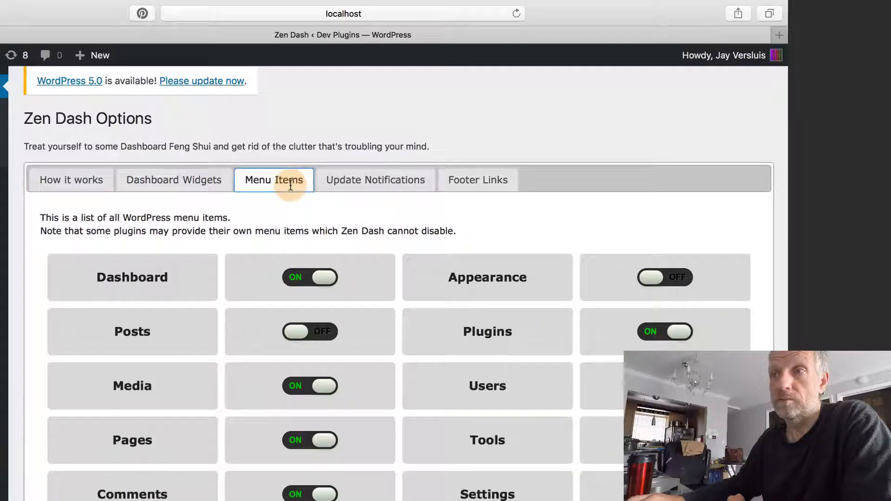
# Switch the Posts and Appearance menu items on in Zen Dash and save
pyautogui.scroll(-3)
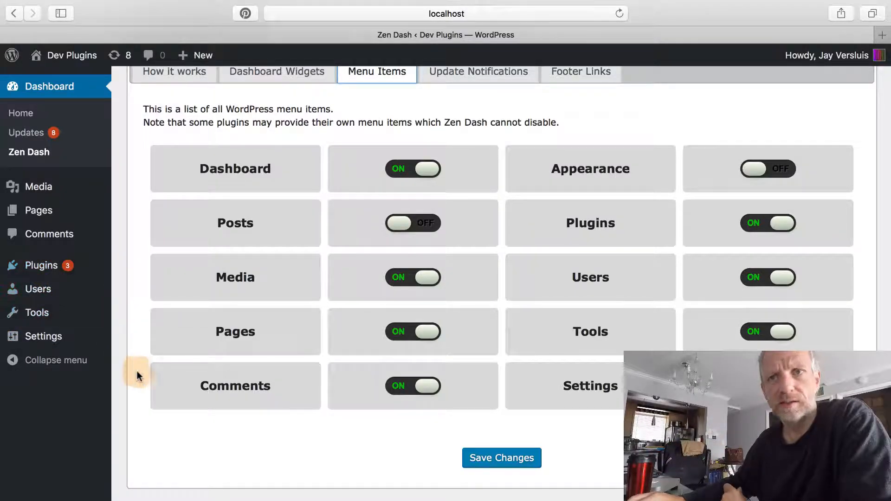
pyautogui.moveTo(37, 312)
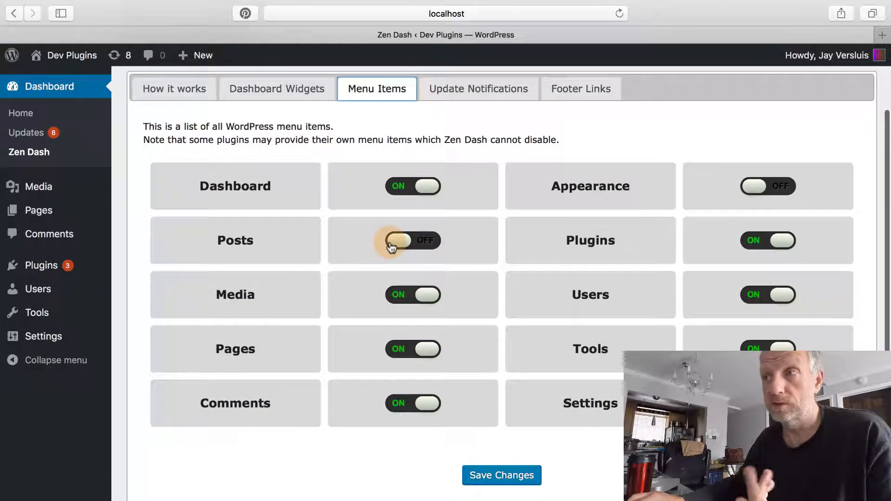
pyautogui.click(413, 240)
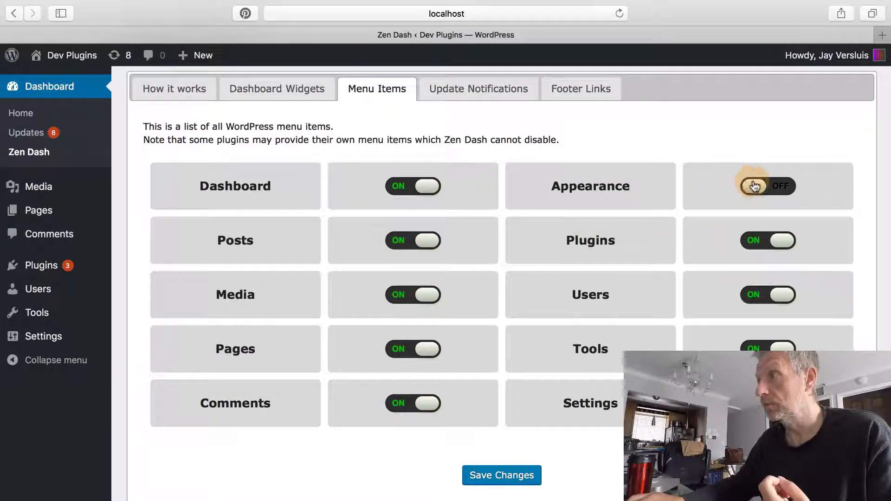
pyautogui.click(768, 186)
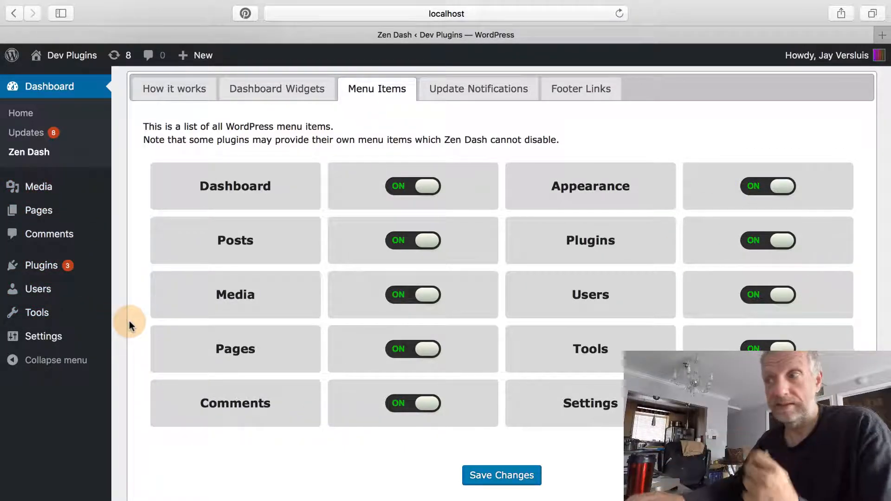
pyautogui.click(501, 475)
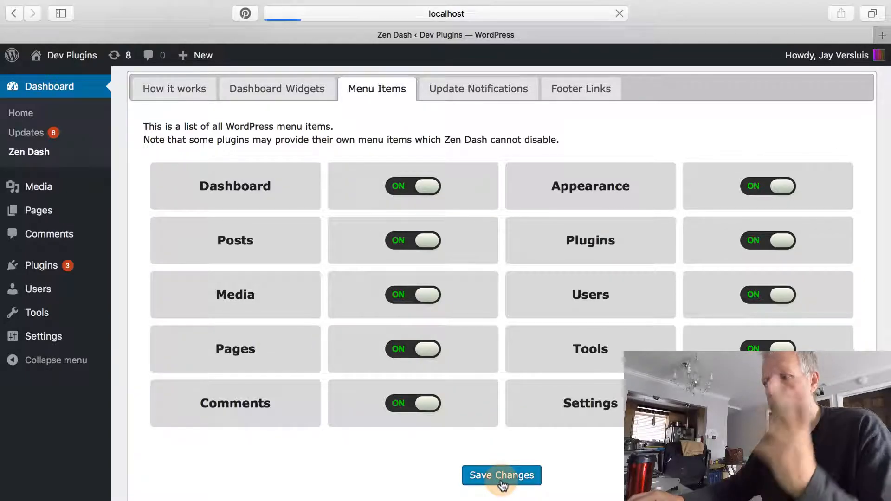
pyautogui.click(501, 475)
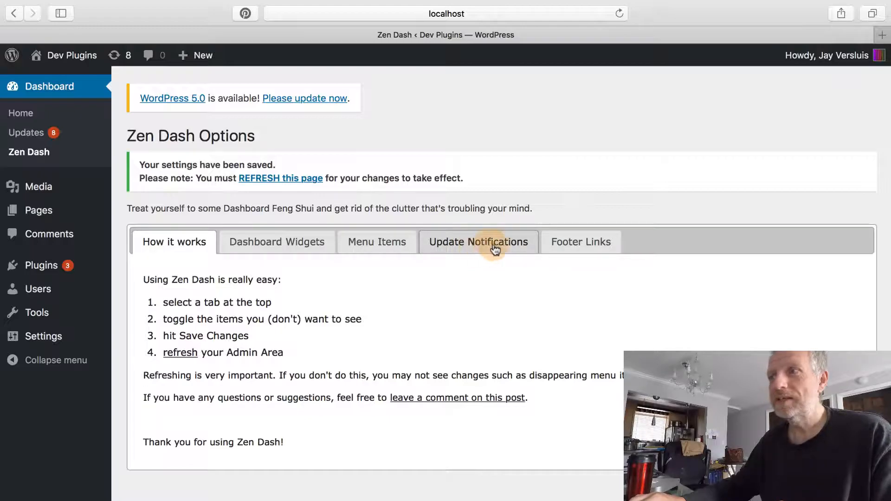
# Turn off Theme and Plugin Updates Alerts under Update Notifications and save
pyautogui.click(478, 241)
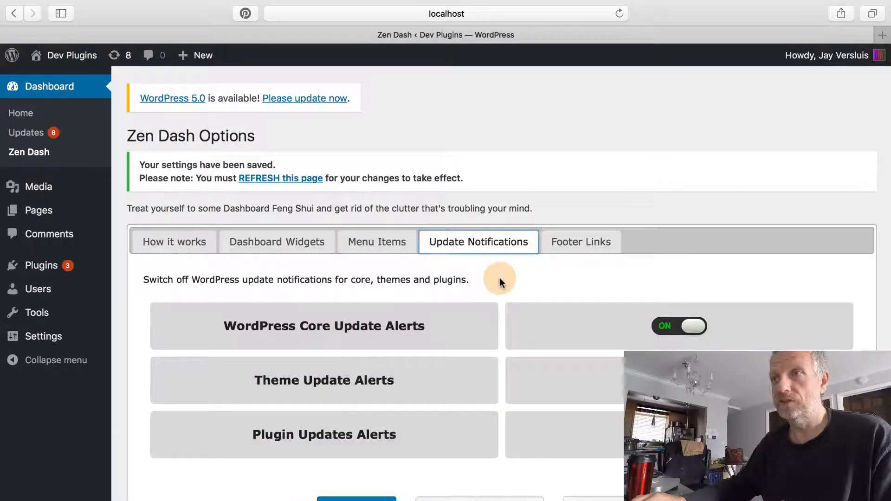
pyautogui.scroll(-3)
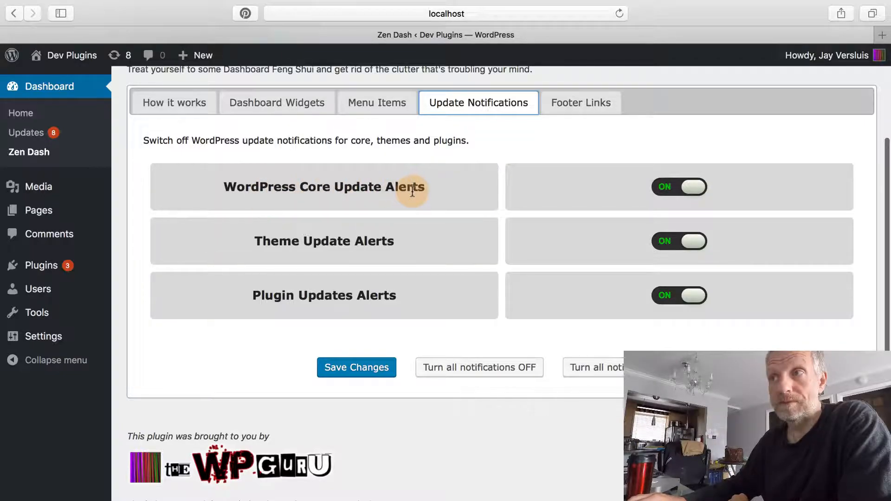
pyautogui.moveTo(367, 241)
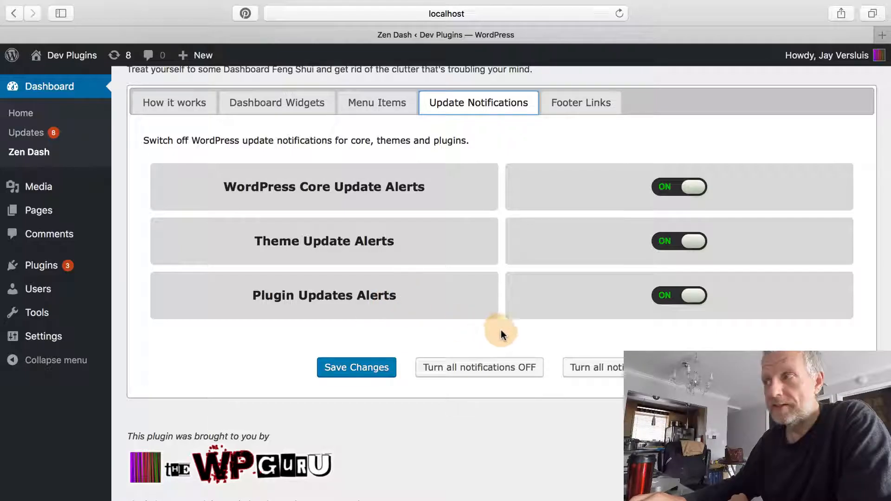
pyautogui.moveTo(515, 303)
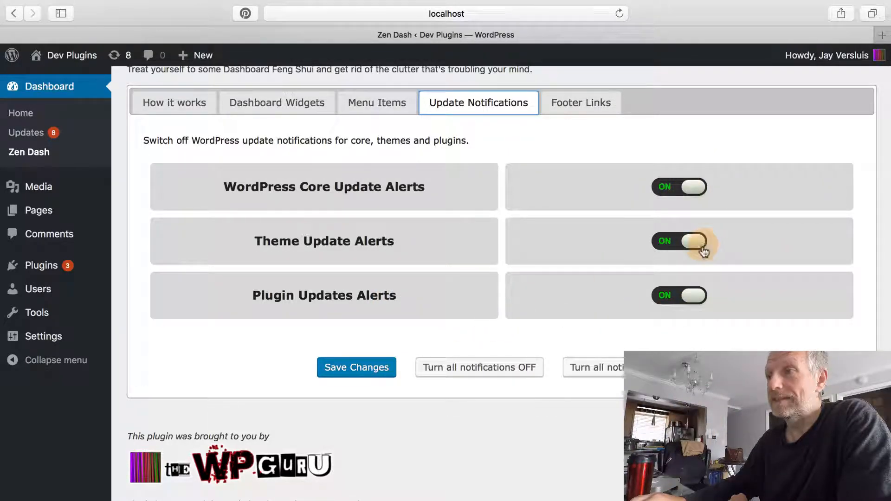
pyautogui.click(679, 240)
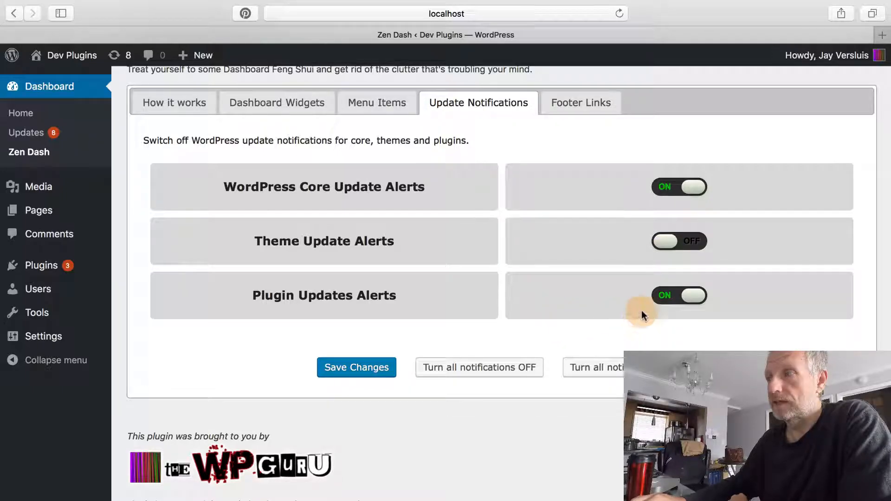
pyautogui.click(678, 295)
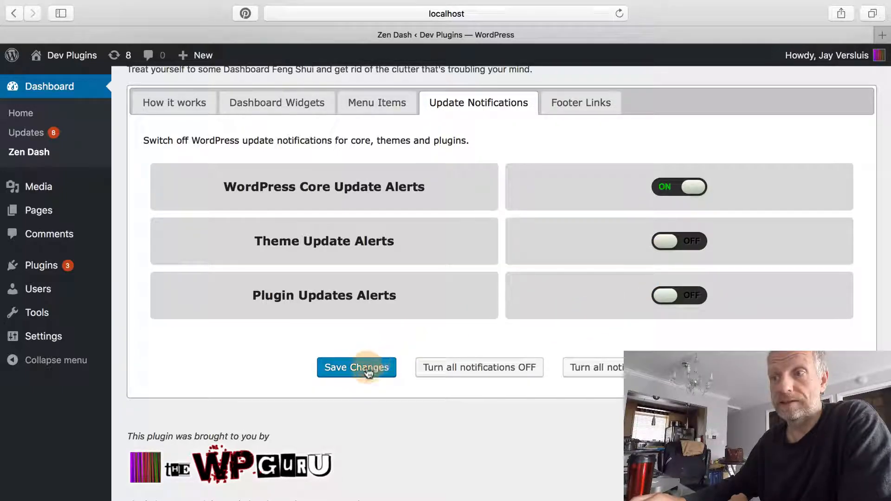
pyautogui.click(356, 367)
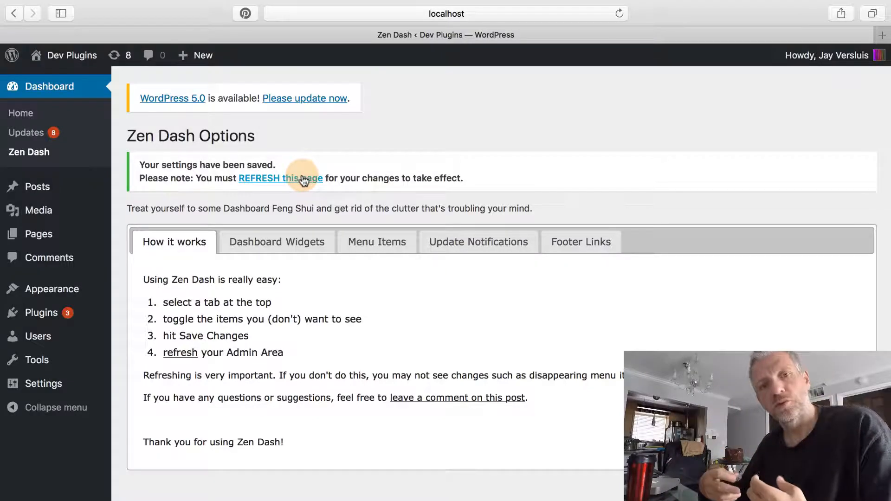
# Refresh the admin so the pending-updates count drops to just the core update
pyautogui.click(281, 178)
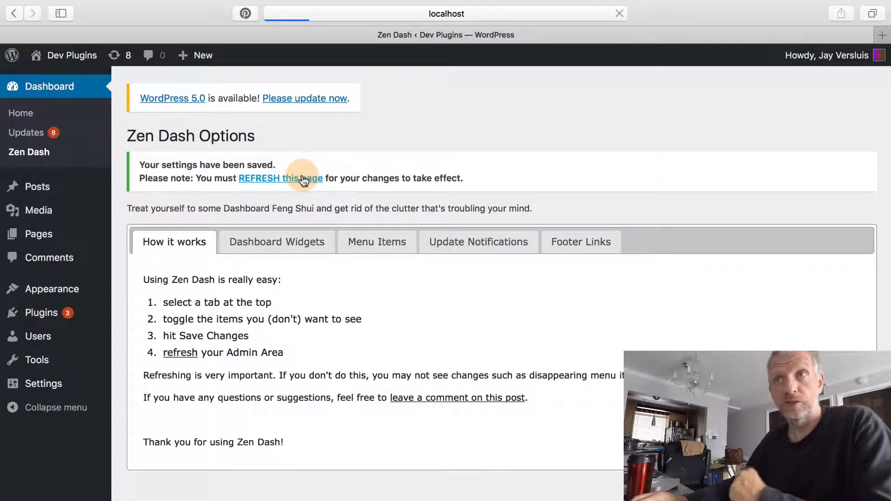
pyautogui.click(280, 178)
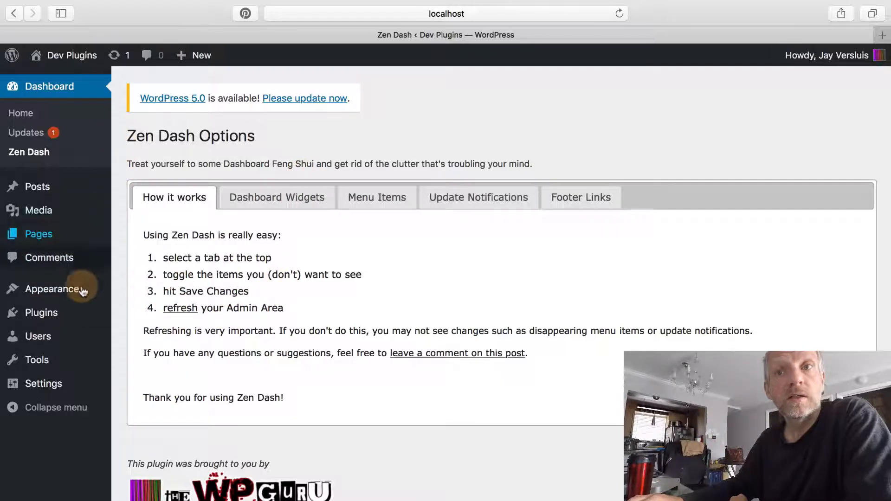
pyautogui.moveTo(41, 312)
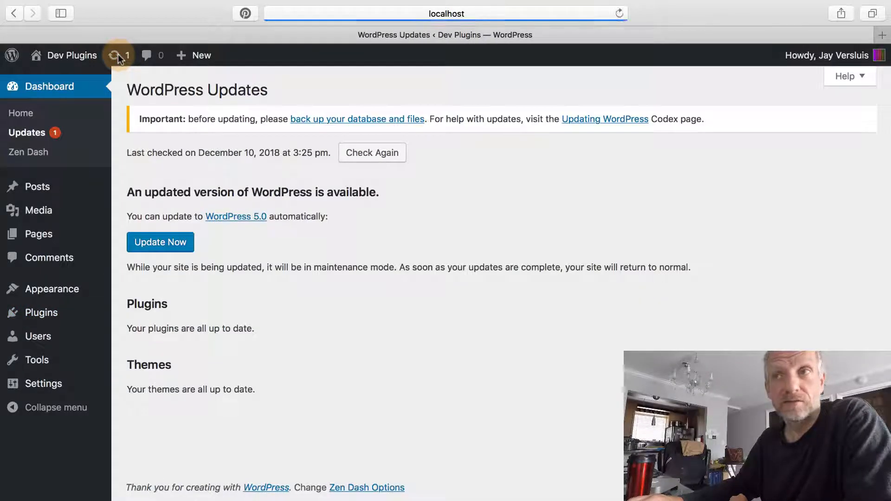
pyautogui.moveTo(240, 236)
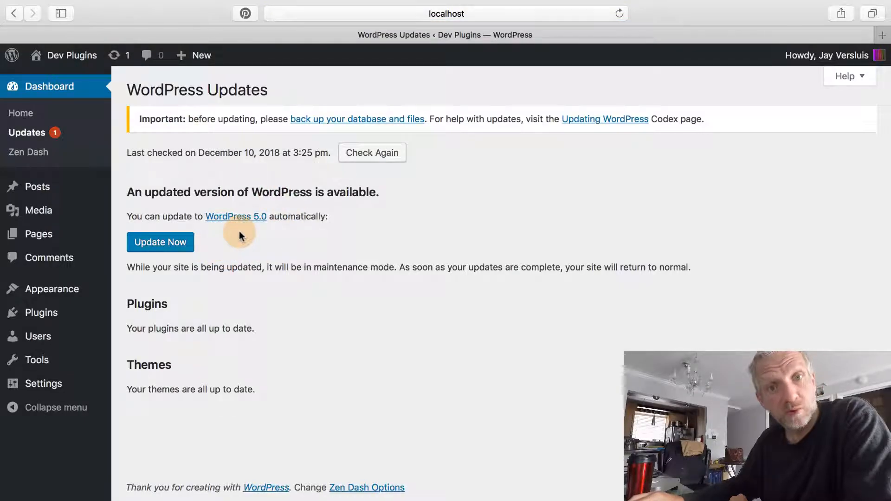
pyautogui.moveTo(170, 380)
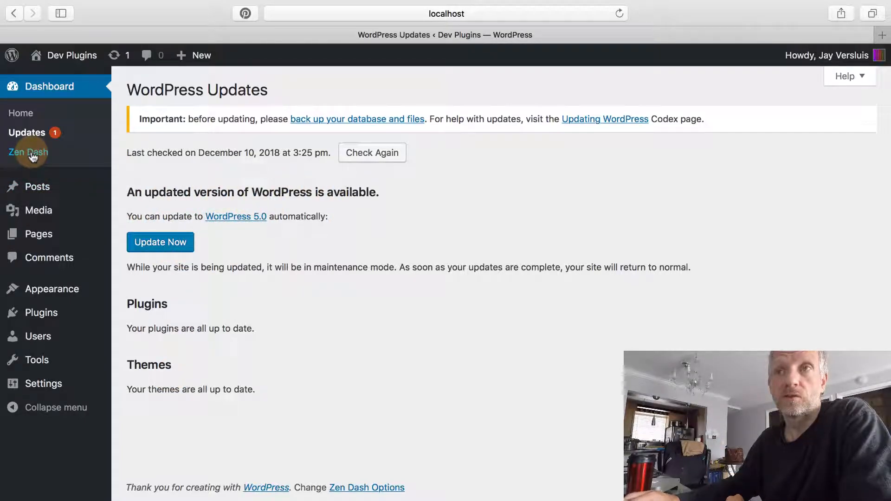
# Switch WordPress Core Update Alerts off under Zen Dash Update Notifications and save
pyautogui.click(28, 152)
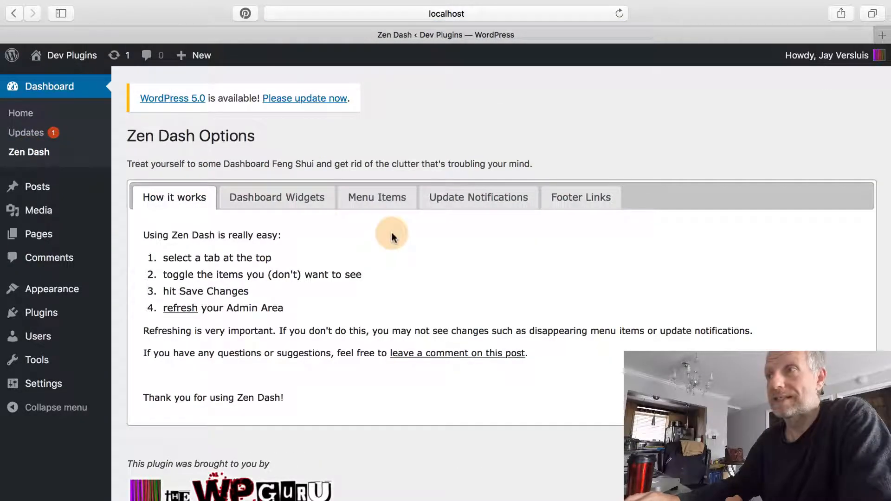
pyautogui.click(478, 197)
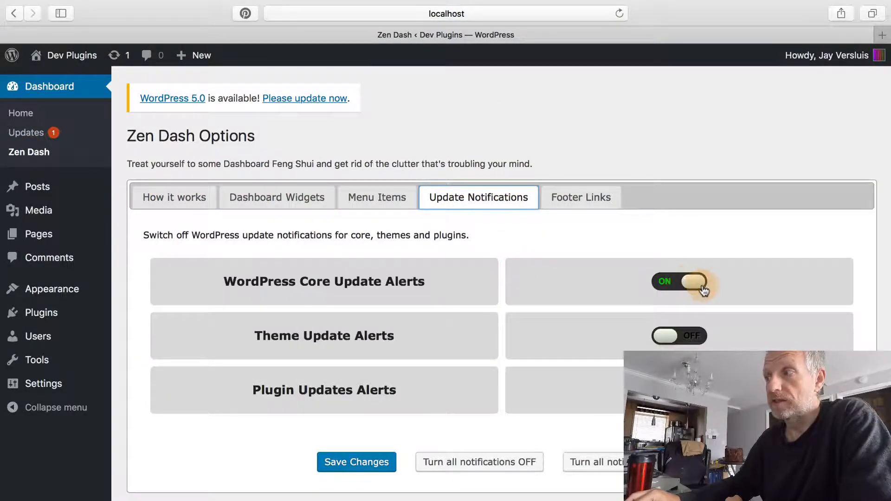
pyautogui.click(678, 282)
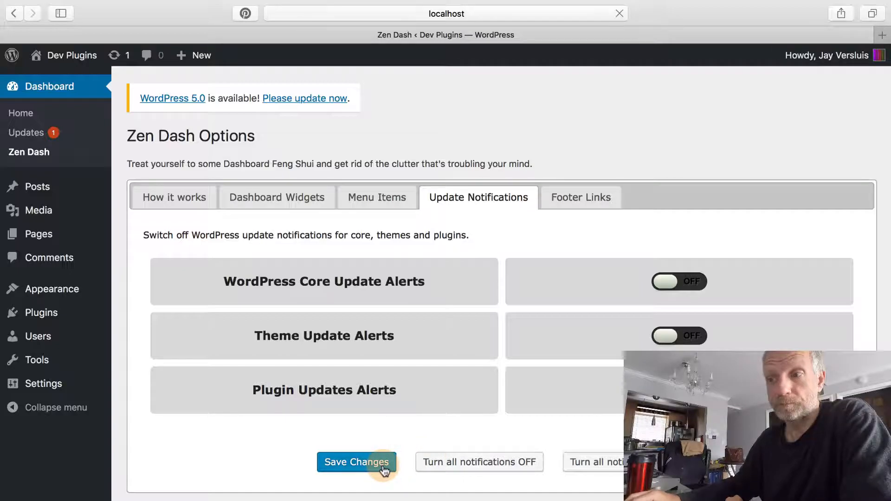
pyautogui.click(356, 462)
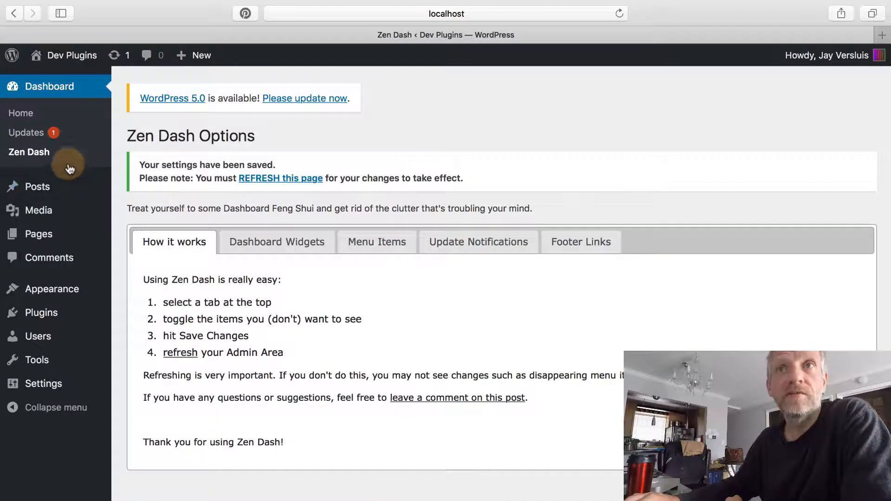
pyautogui.moveTo(26, 132)
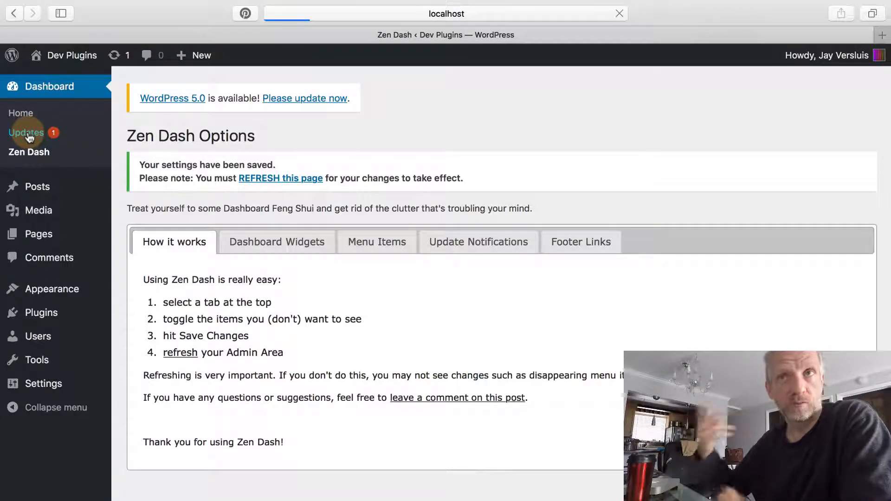
# Confirm Dashboard > Updates shows no updates, then return to Zen Dash
pyautogui.click(26, 132)
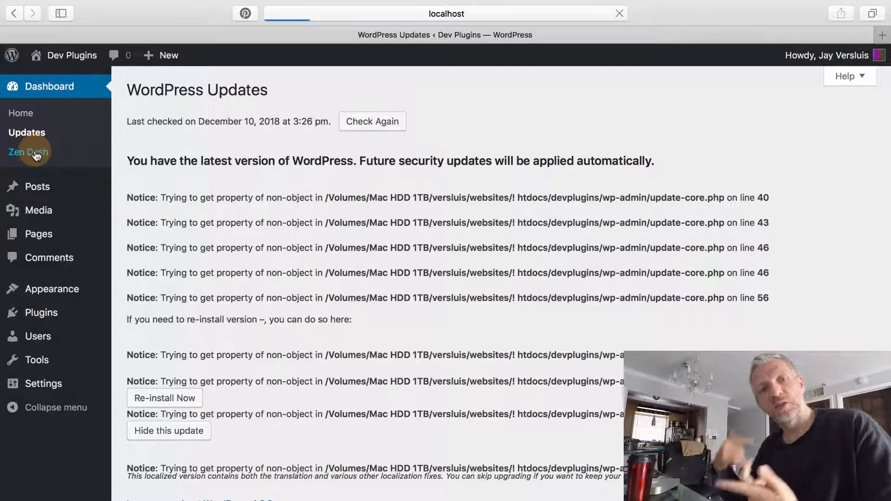
pyautogui.click(27, 151)
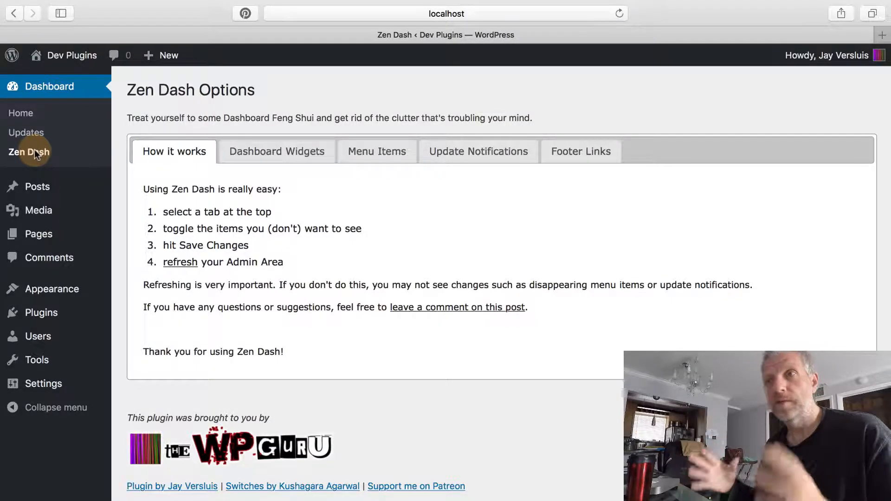
# Use 'Turn all notifications ON' in Update Notifications and save the settings
pyautogui.click(478, 151)
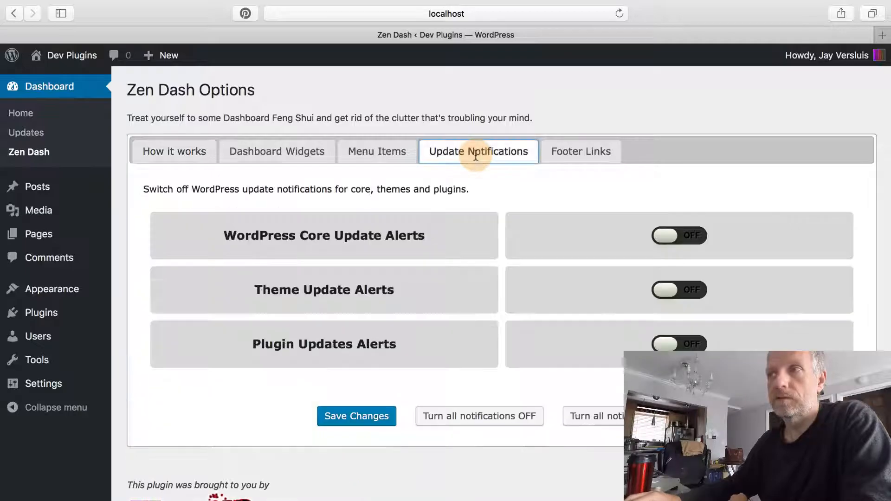
pyautogui.click(678, 235)
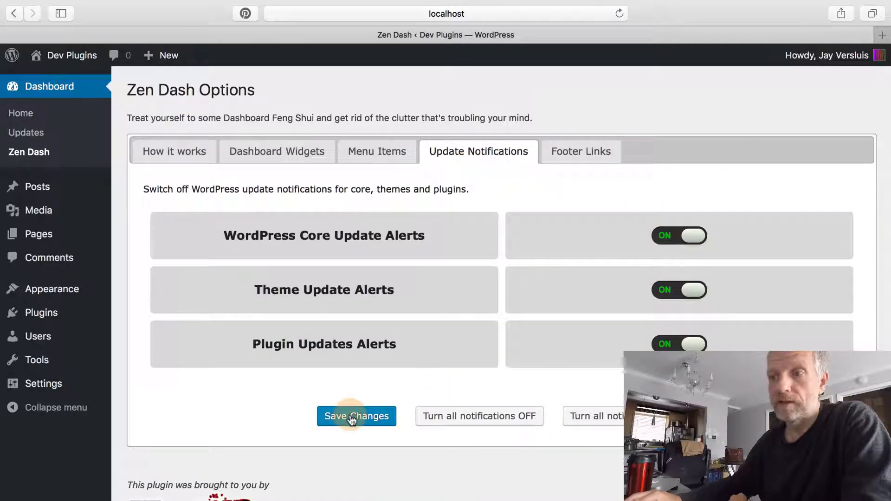
pyautogui.click(357, 415)
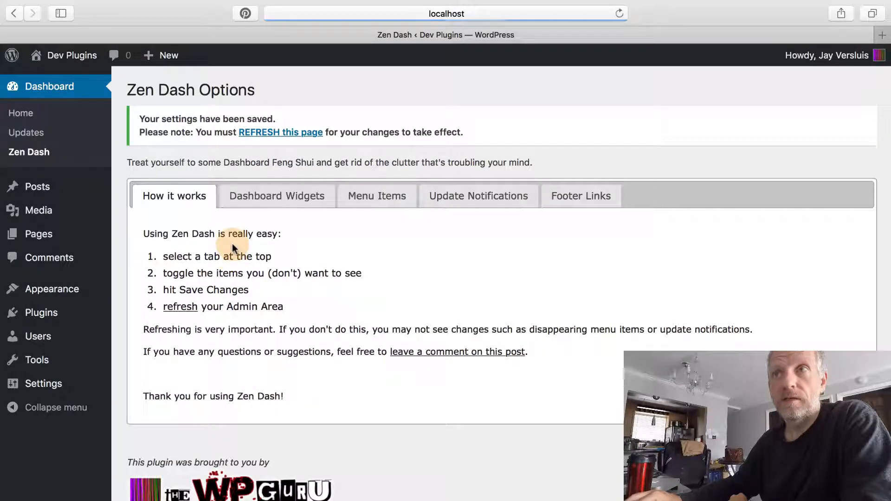
pyautogui.moveTo(26, 132)
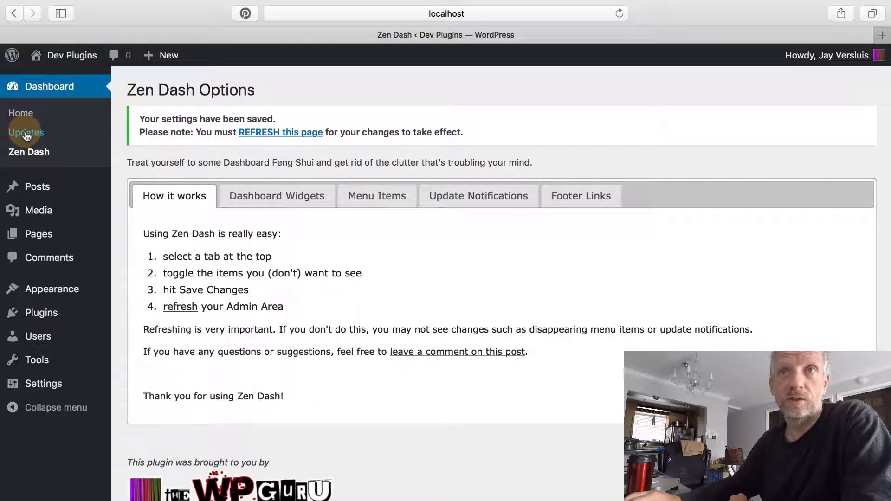
# Open Dashboard > Updates and scroll through the 5.0 core, plugin and theme updates
pyautogui.click(26, 132)
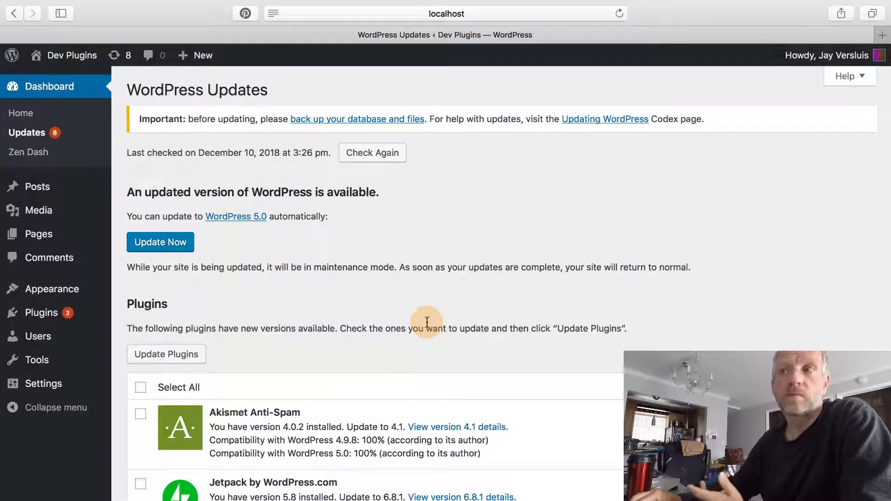
pyautogui.scroll(-3)
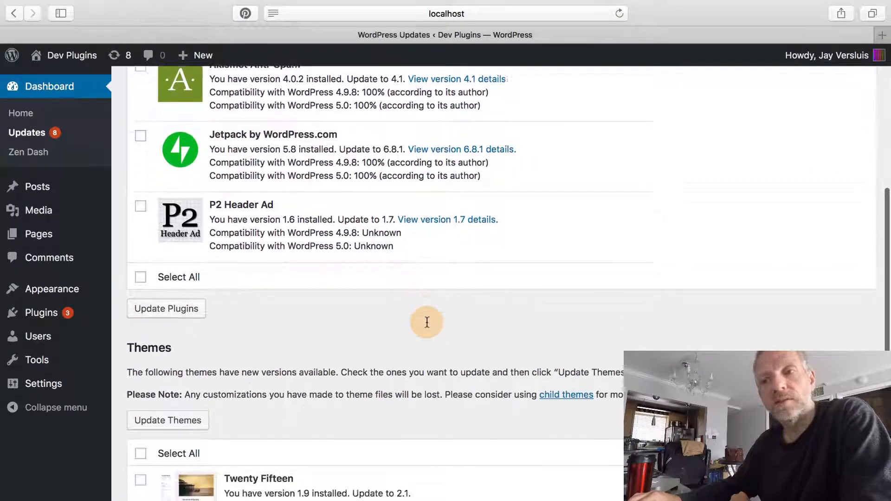
pyautogui.scroll(-3)
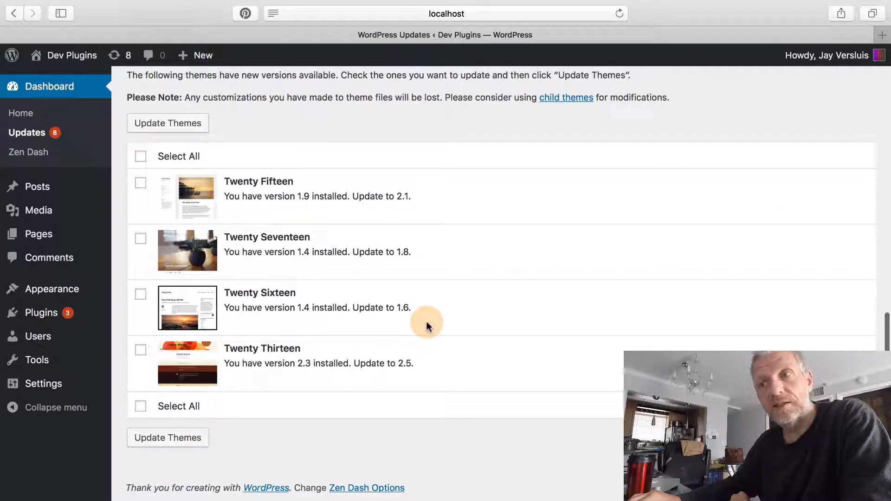
pyautogui.scroll(3)
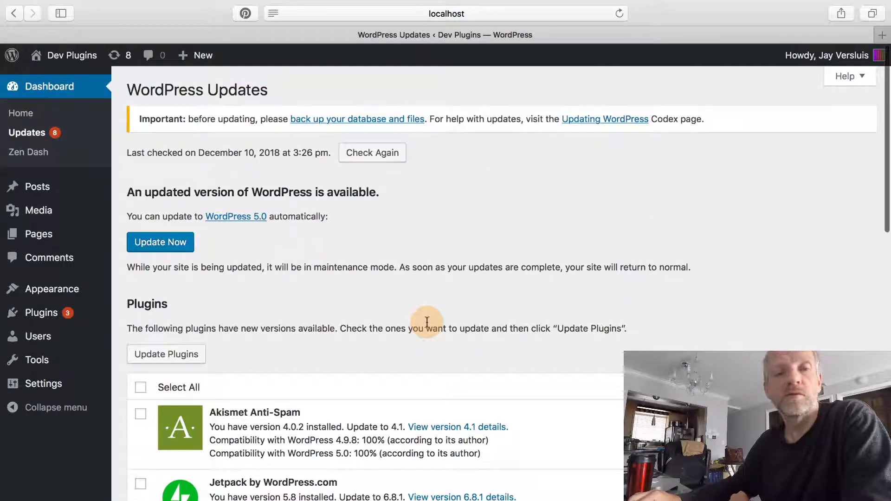